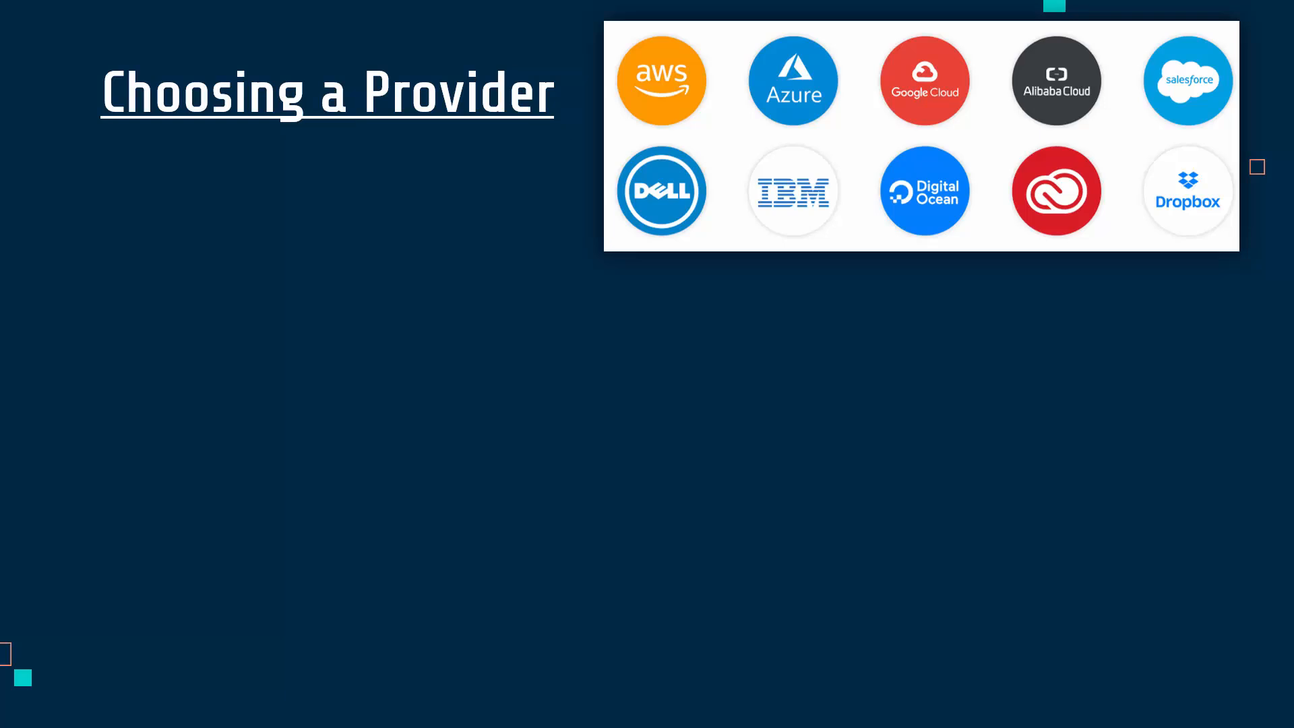
mouse_move(873, 185)
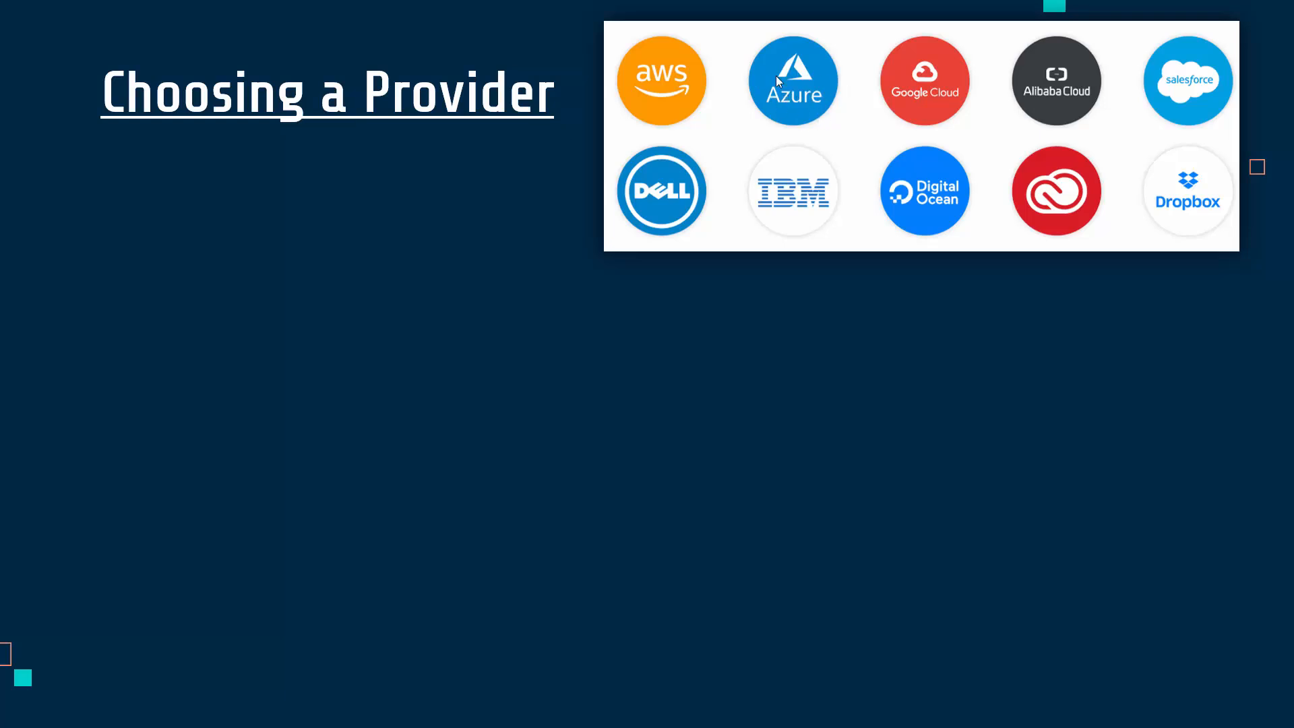
mouse_move(665, 97)
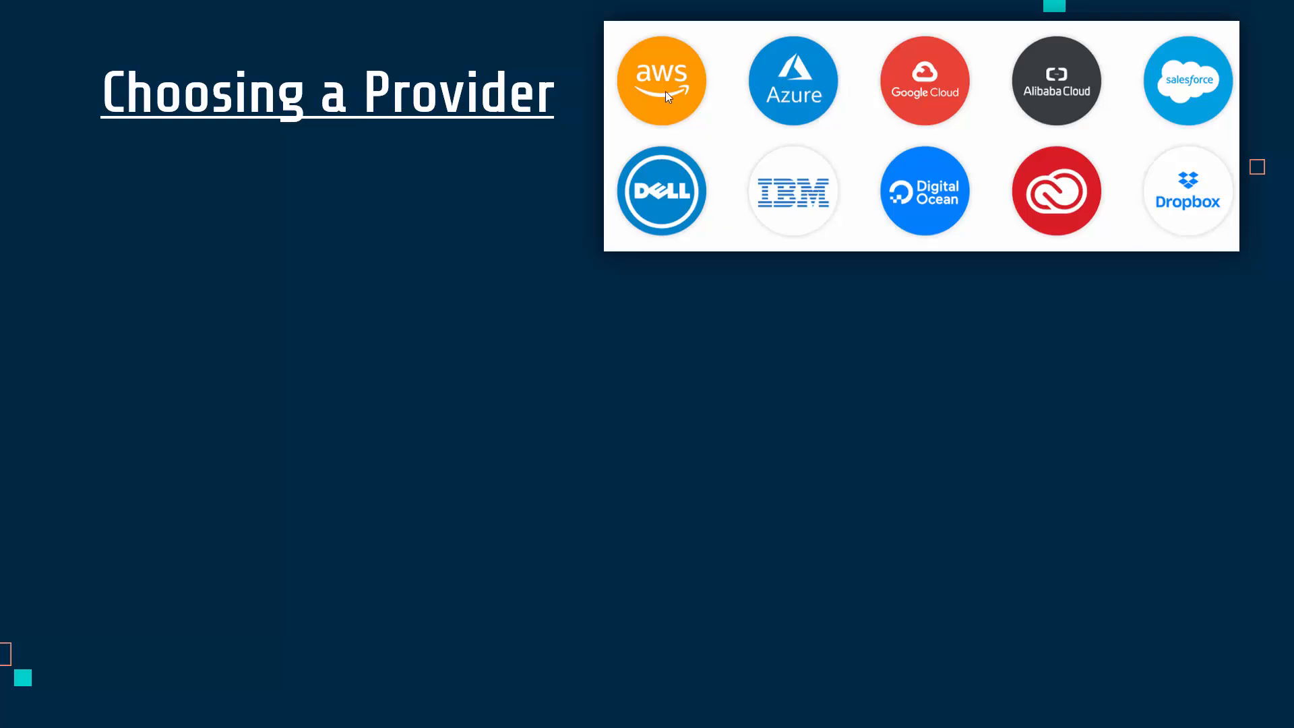
mouse_move(936, 233)
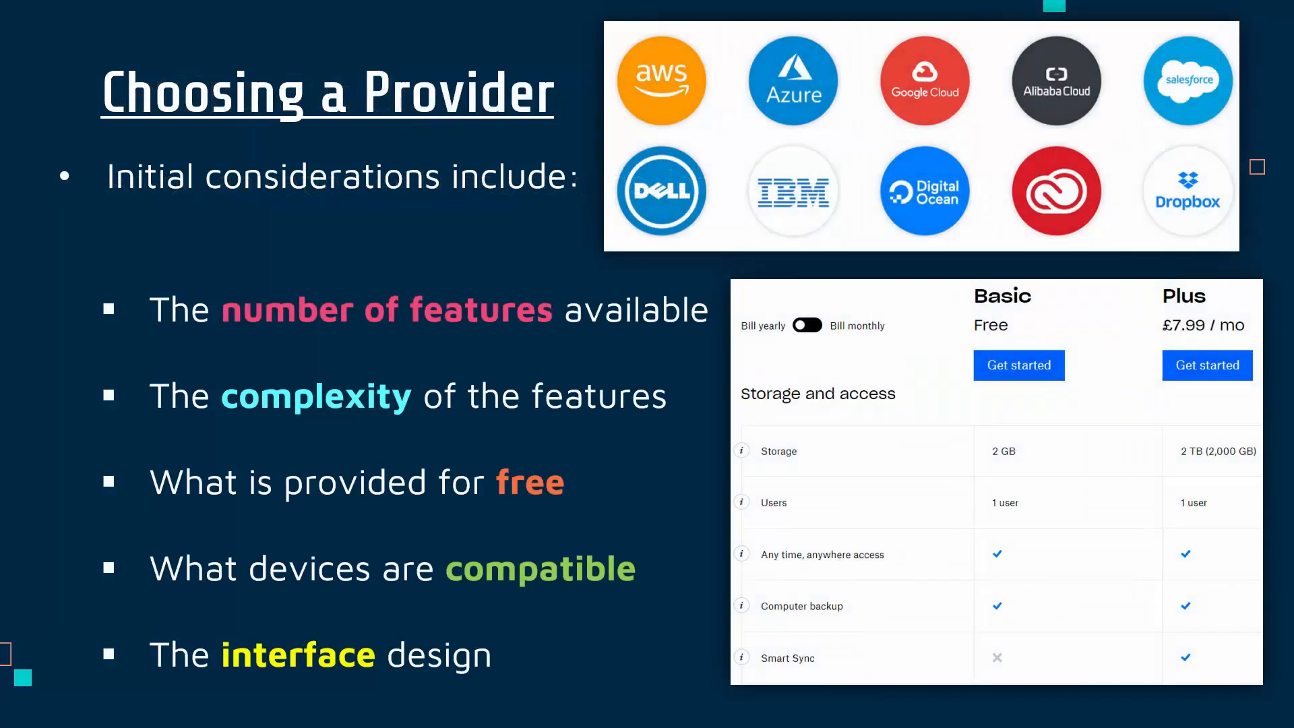
Advance the slide show to reveal the next bullet on choosing a provider.
key("Right")
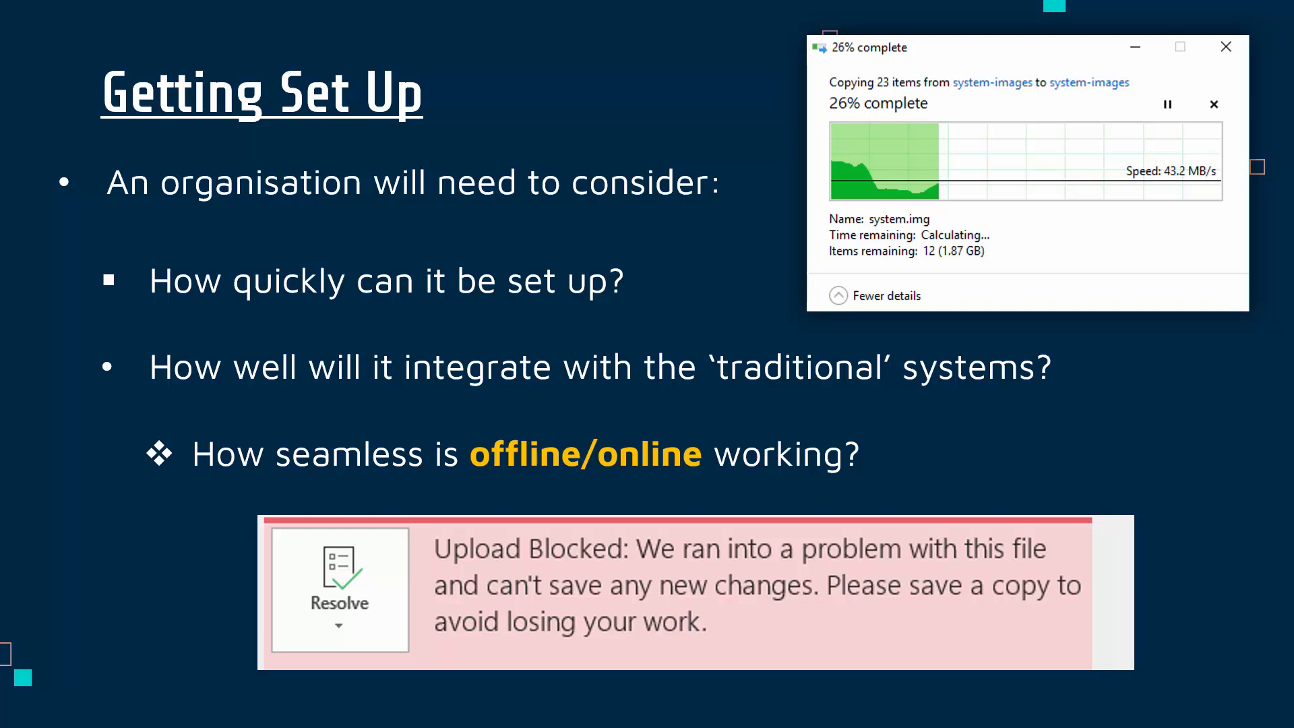
mouse_move(473, 652)
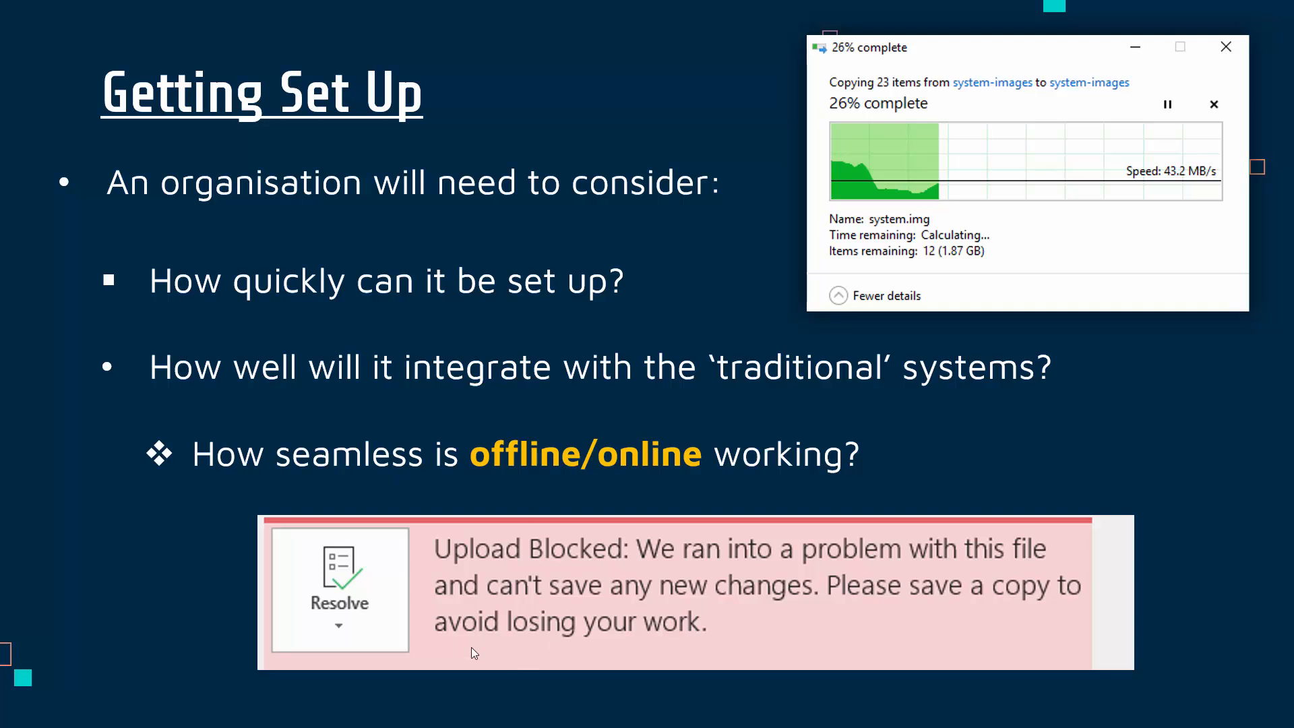
mouse_move(522, 599)
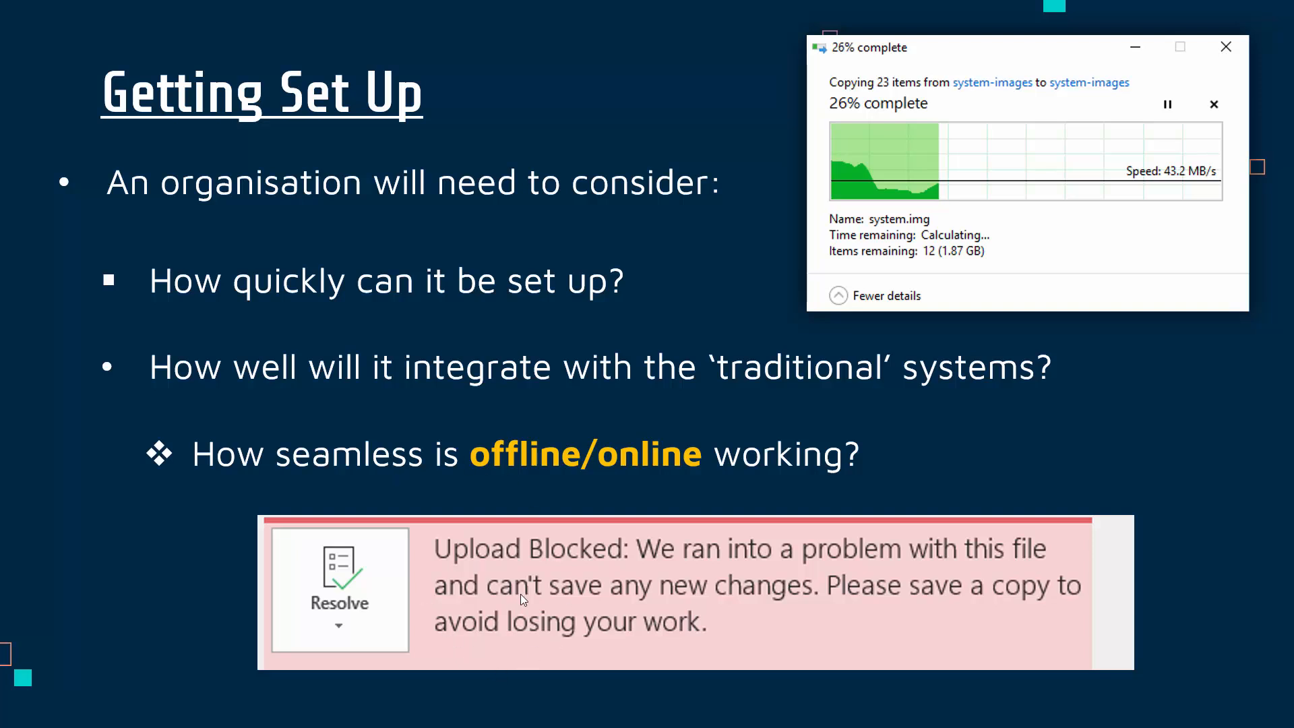
mouse_move(443, 657)
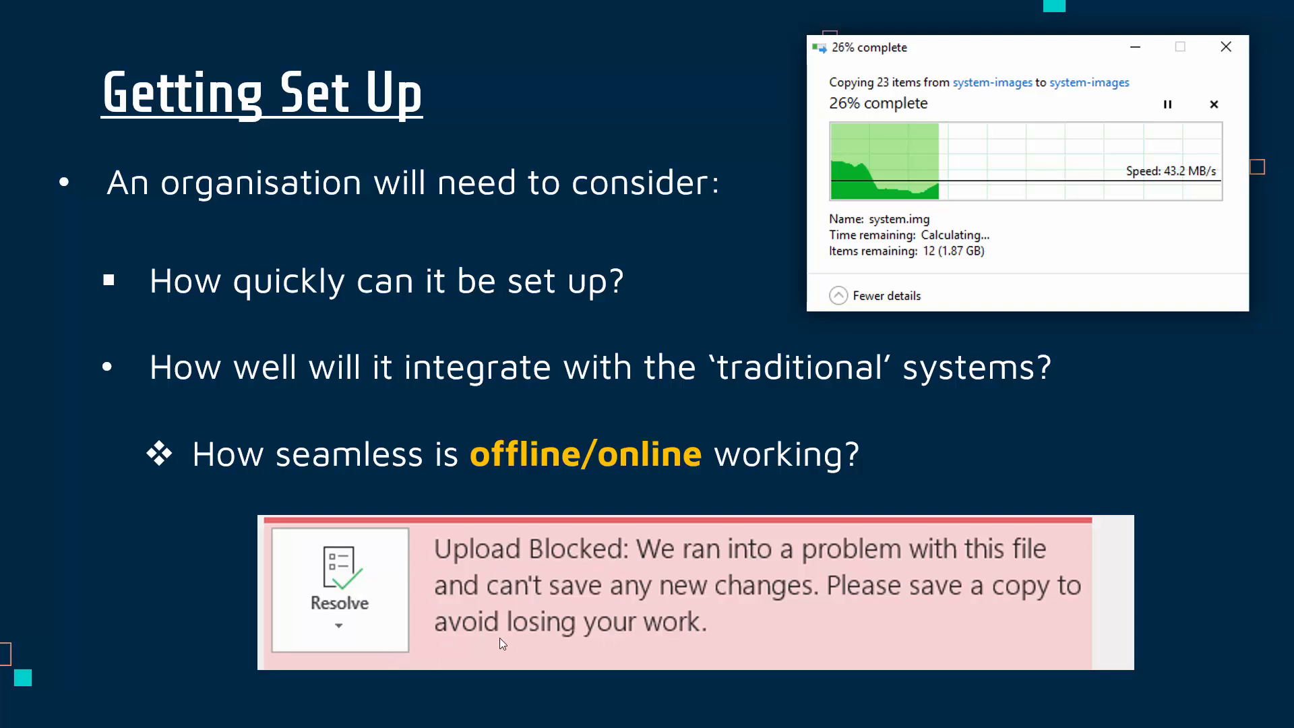
mouse_move(422, 594)
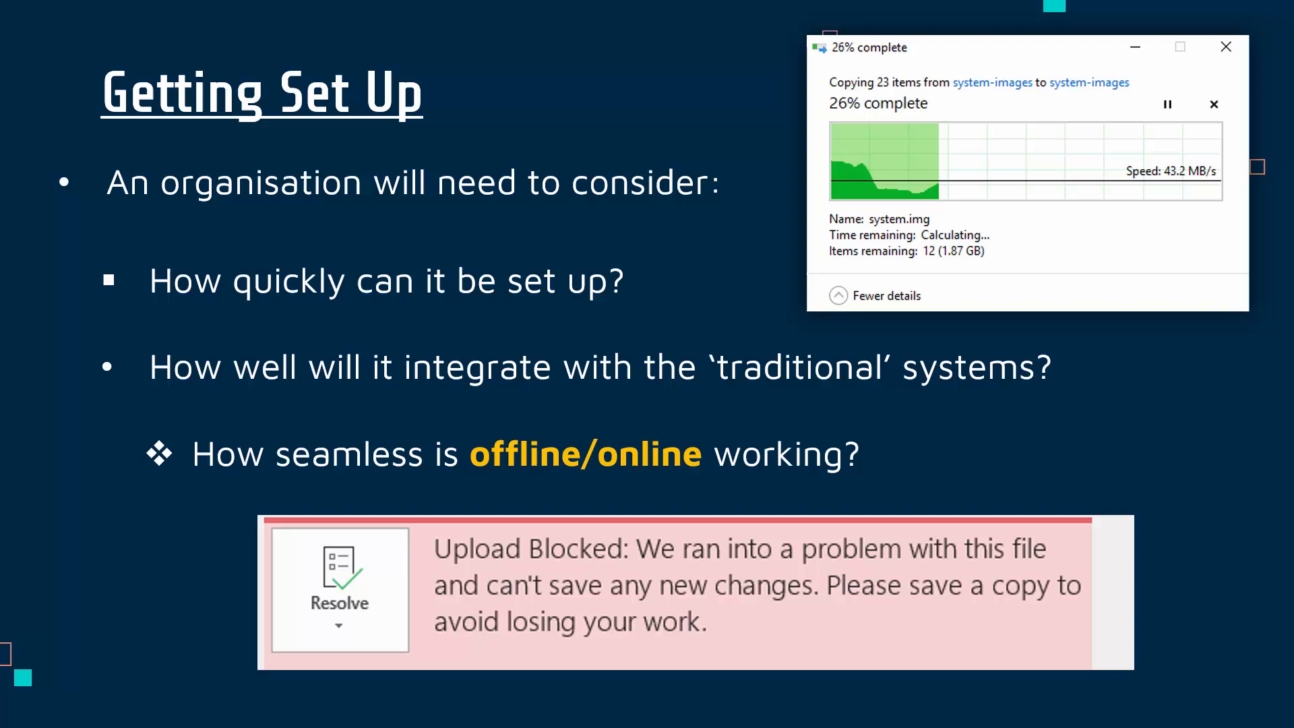
mouse_move(474, 575)
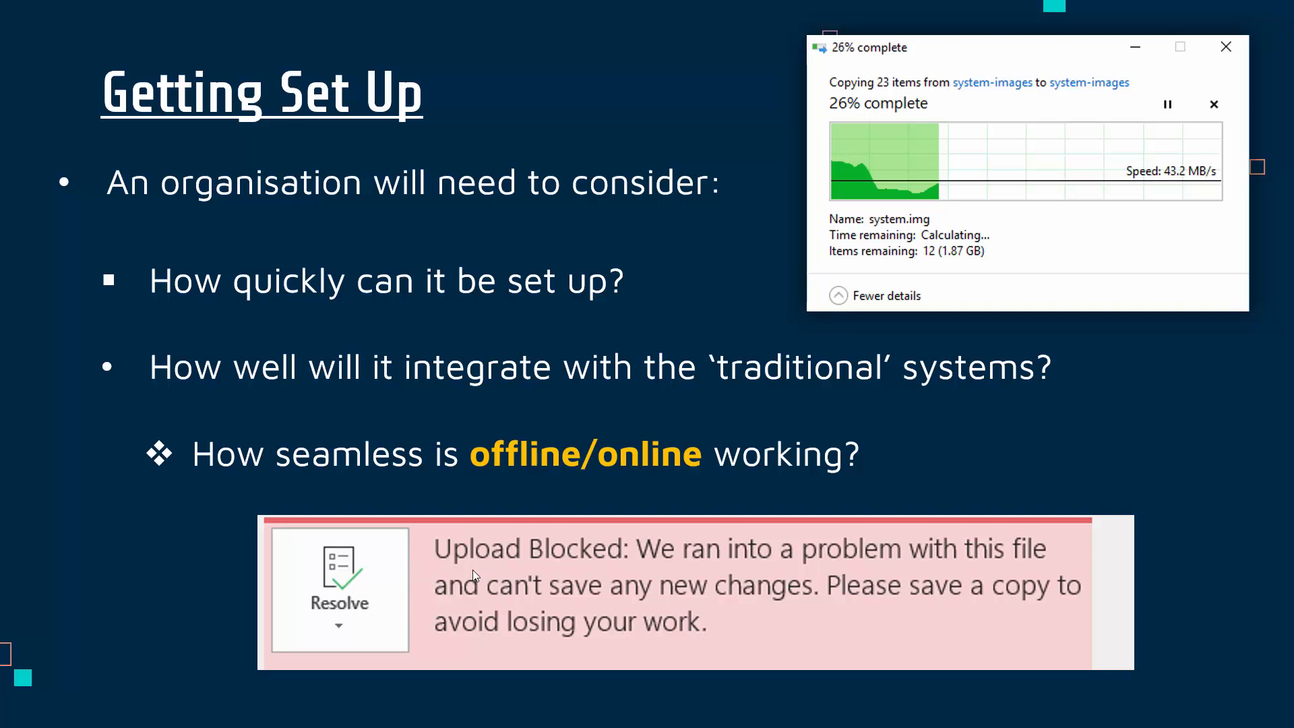
mouse_move(467, 549)
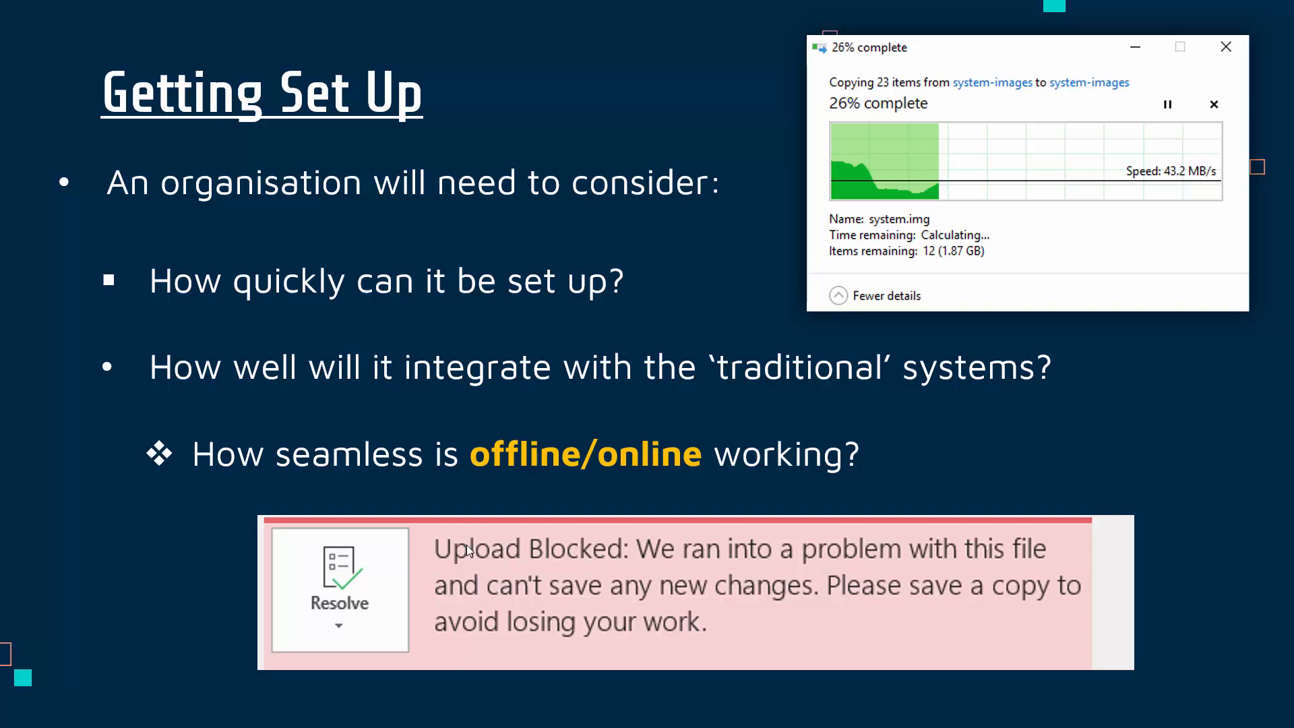